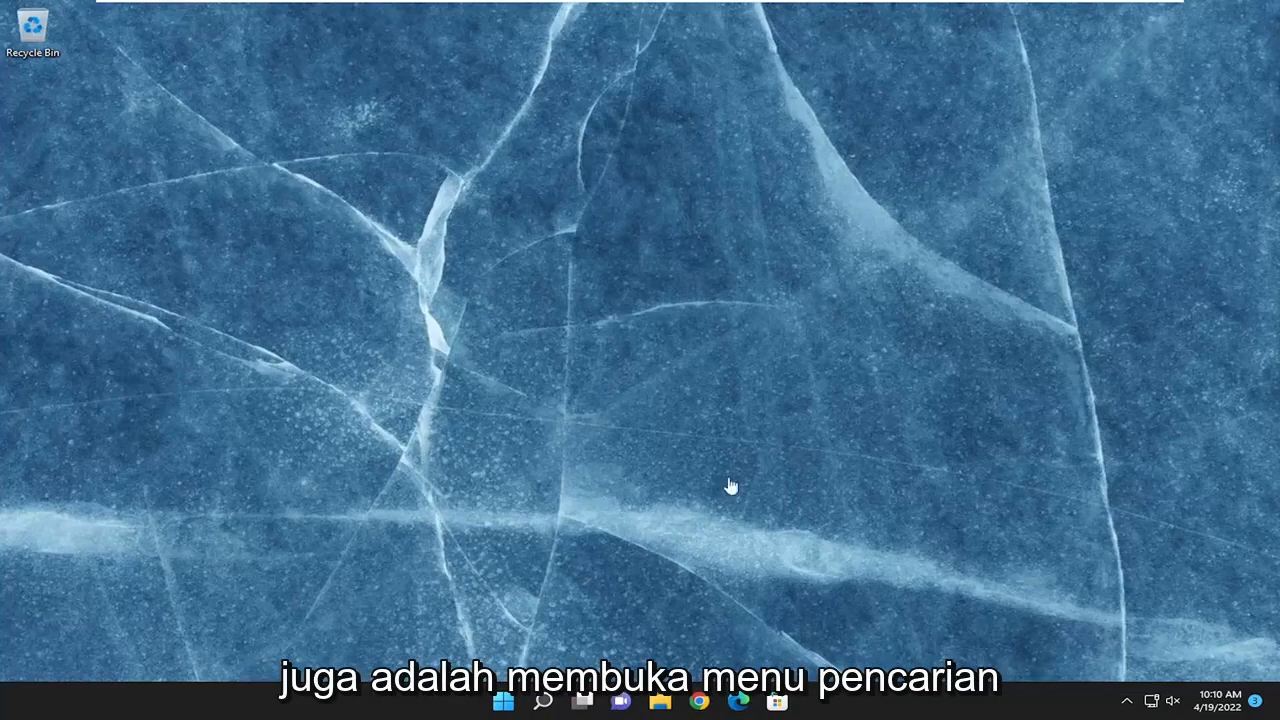
Launch Command Prompt as administrator via Search for 'cmd' and approve the UAC prompt
{"action": "left_click", "coordinate": [544, 700]}
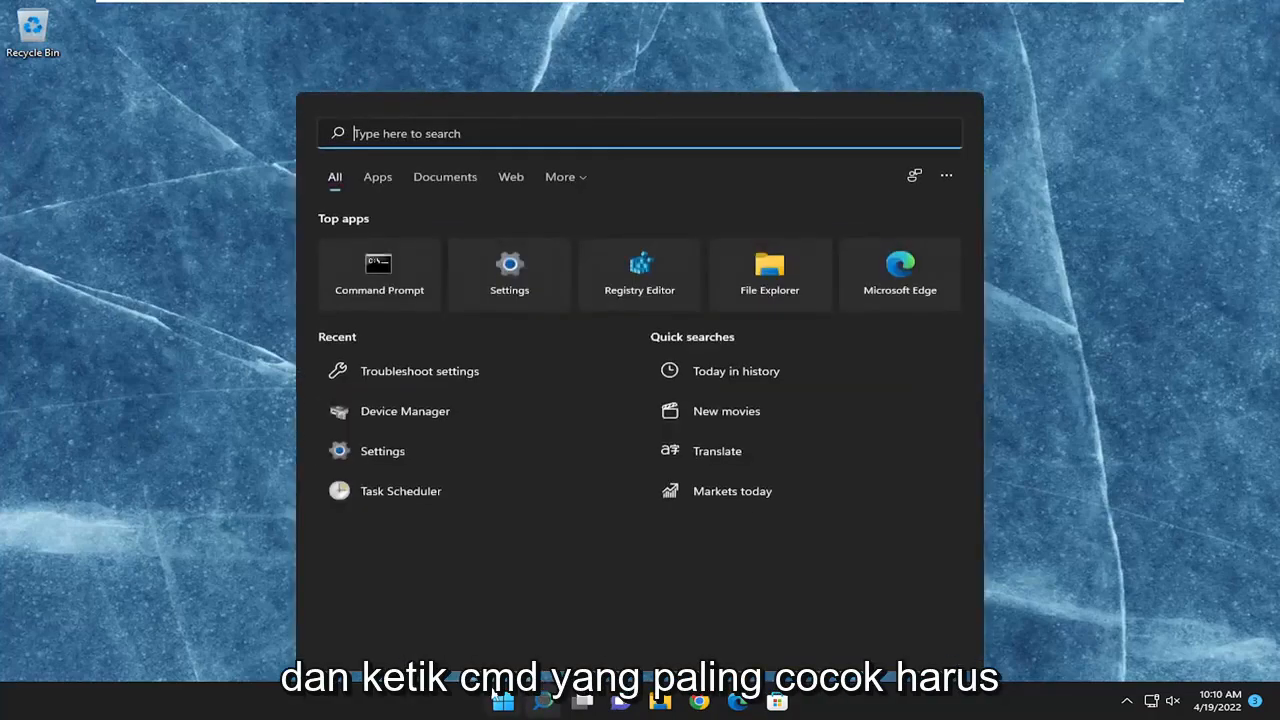
{"action": "type", "text": "cmd"}
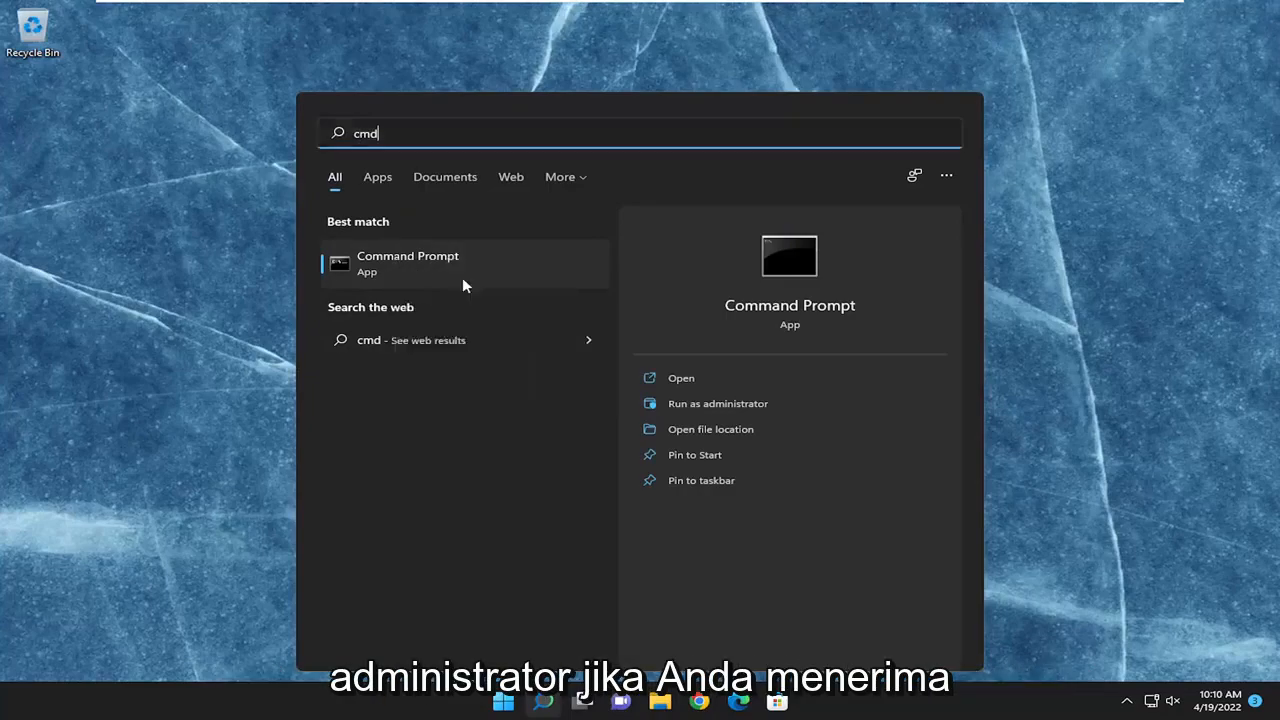
{"action": "left_click", "coordinate": [716, 404]}
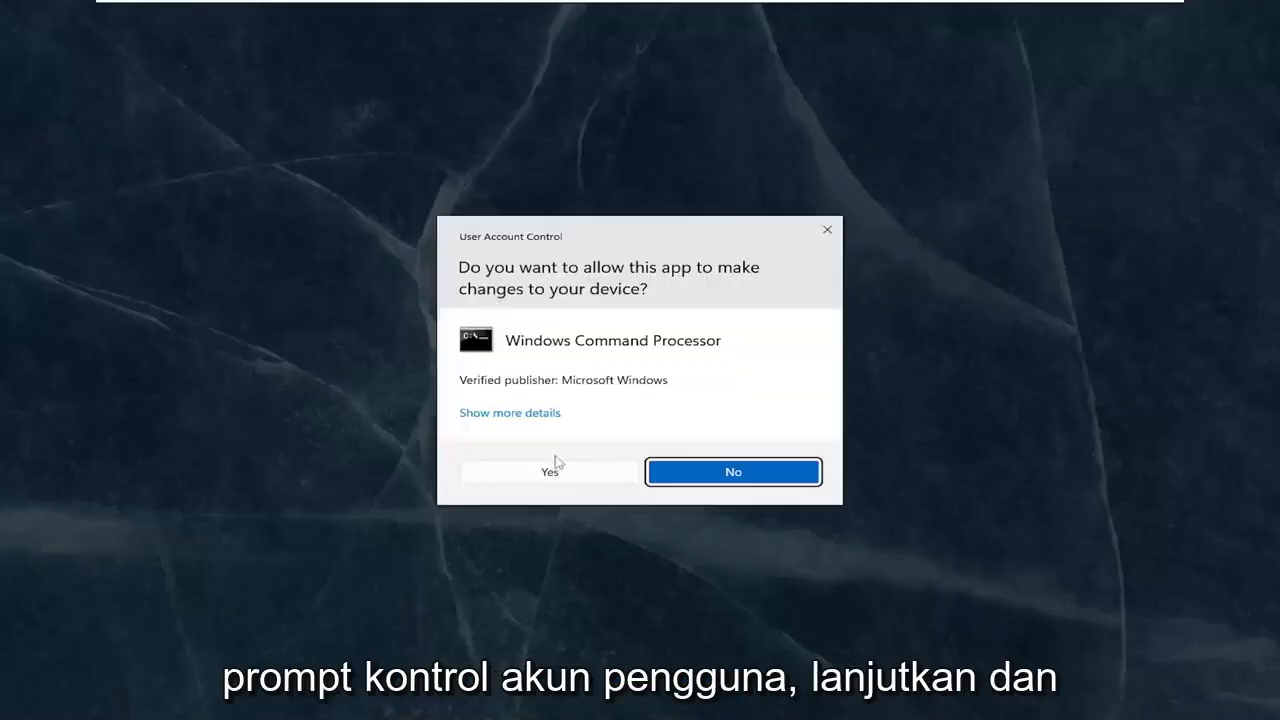
{"action": "left_click", "coordinate": [548, 472]}
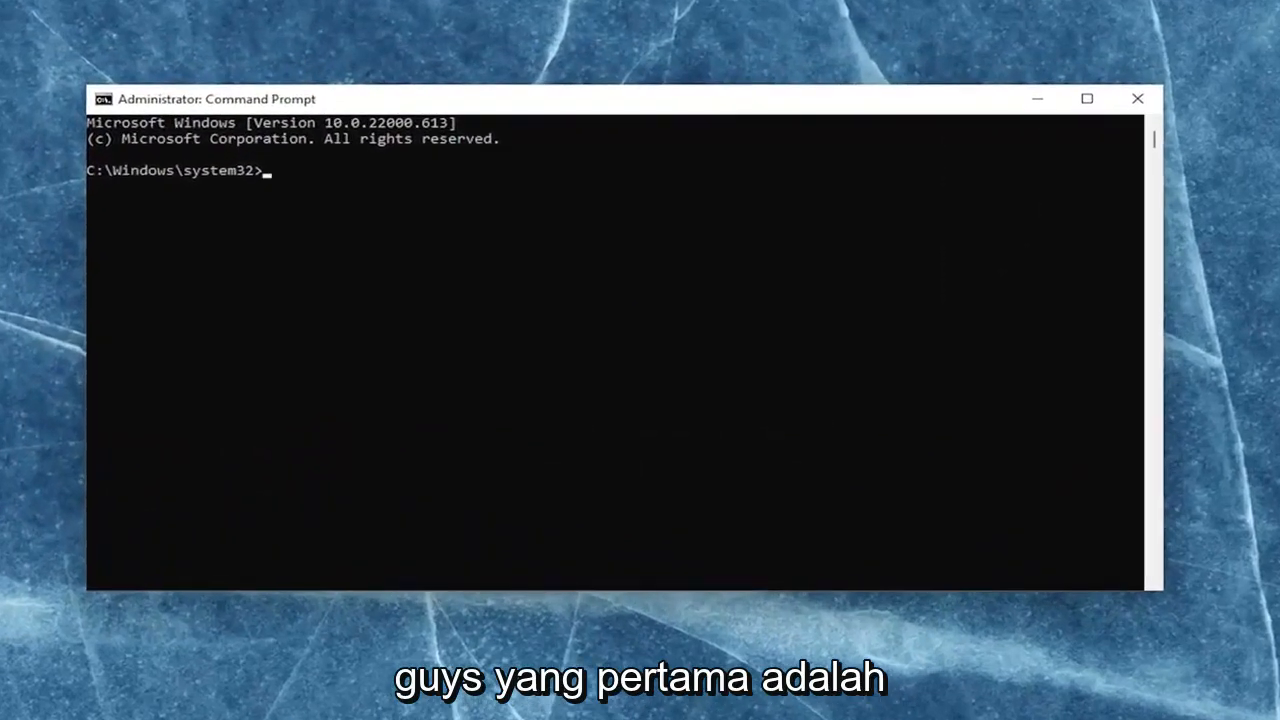
{"action": "mouse_move", "coordinate": [1268, 178]}
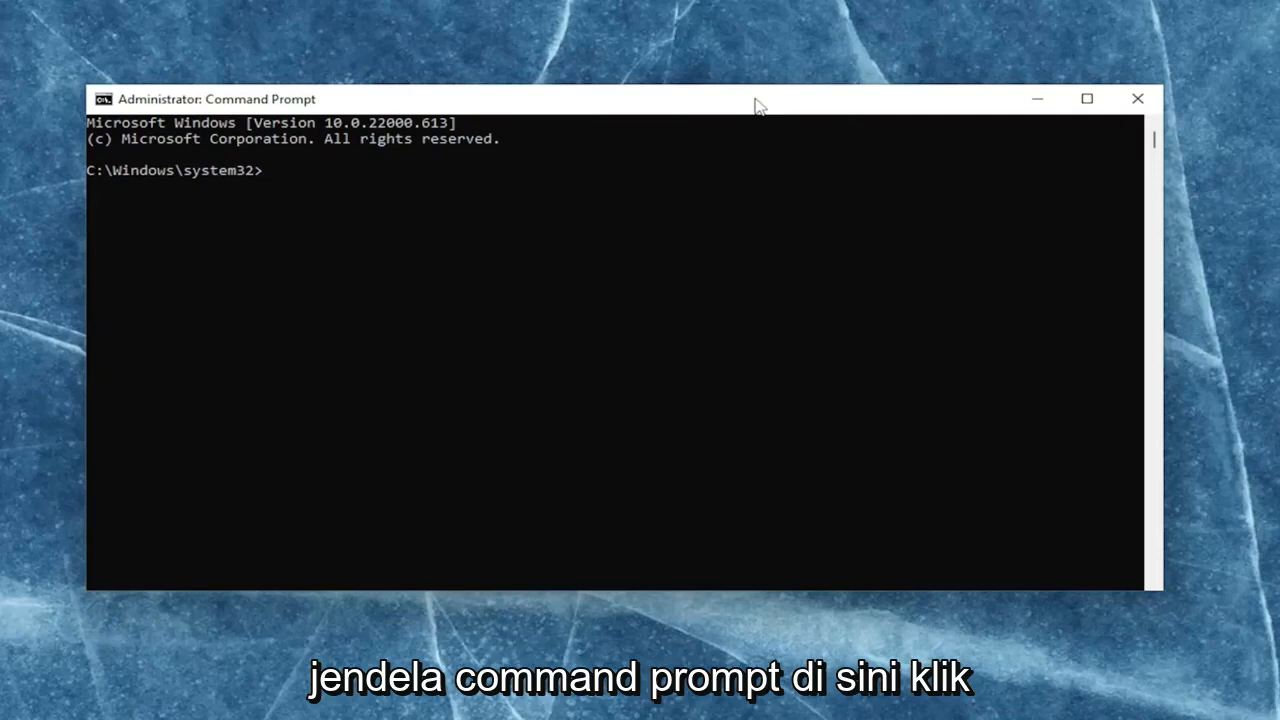
Run sfc /scannow and let verification reach 100% with no integrity violations
{"action": "right_click", "coordinate": [756, 104]}
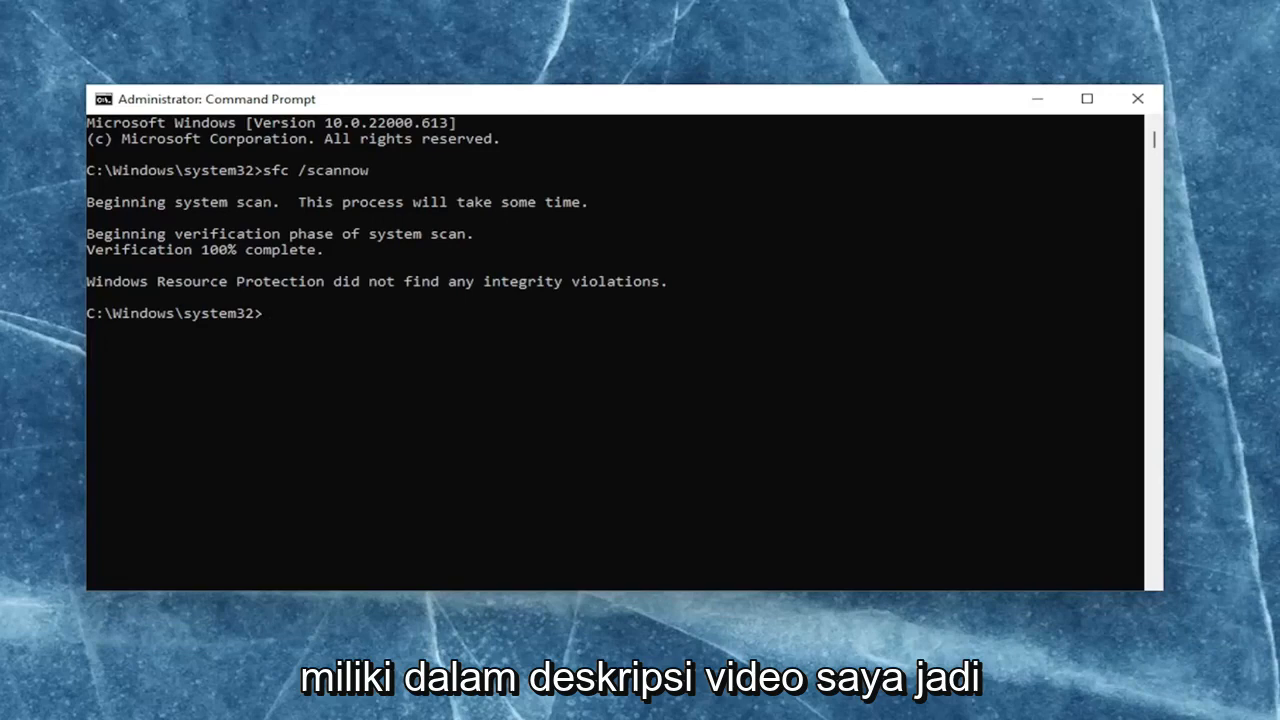
{"action": "mouse_move", "coordinate": [644, 116]}
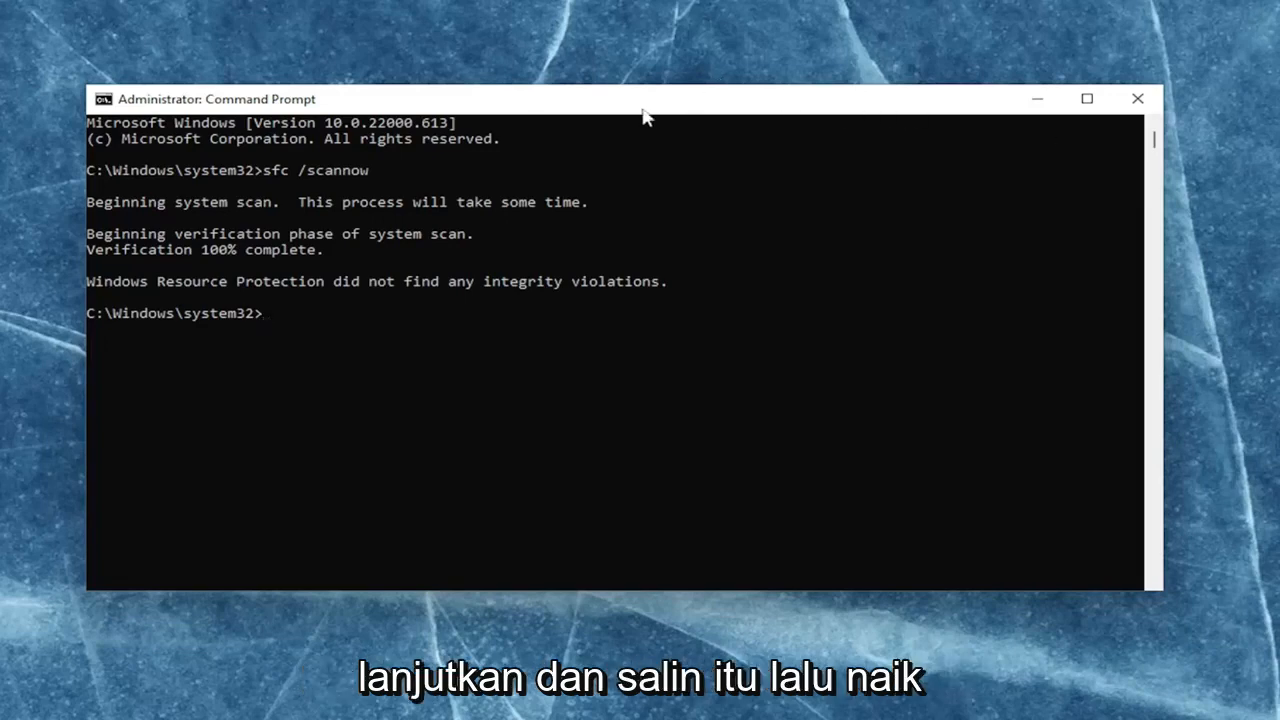
{"action": "mouse_move", "coordinate": [596, 100]}
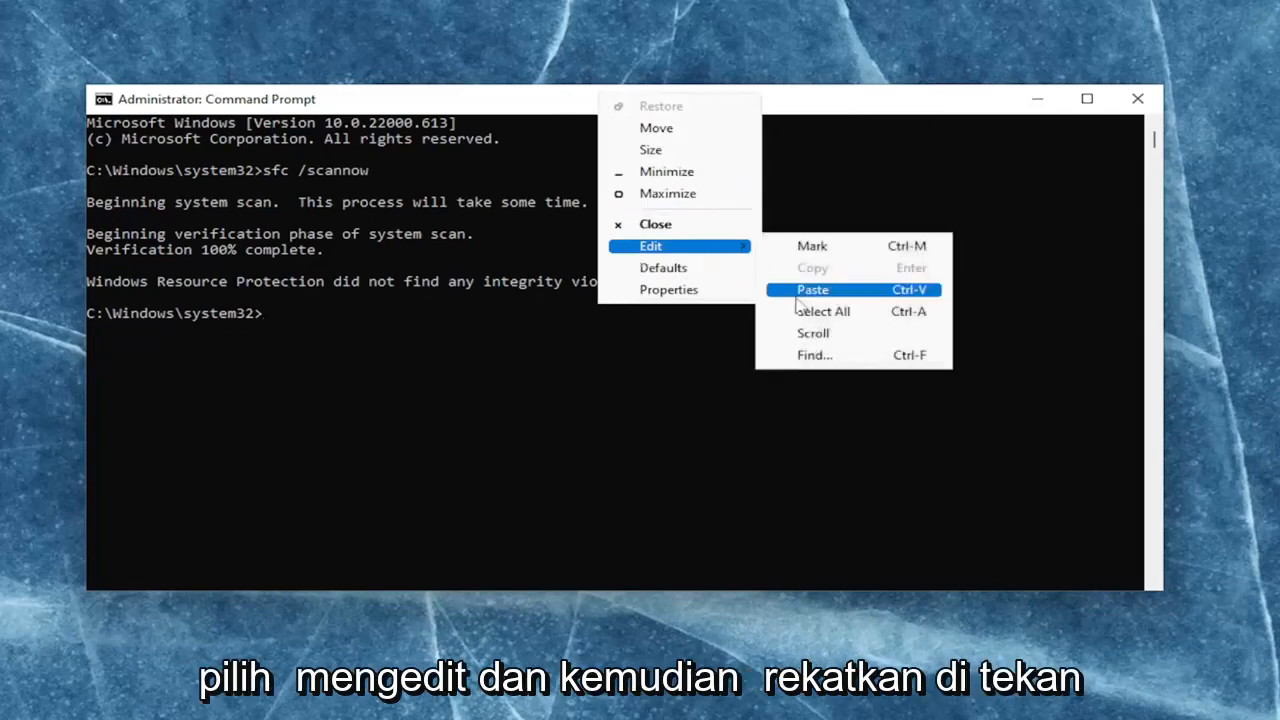
Run dism /online /cleanup-image /restorehealth via Edit > Paste until it completes successfully
{"action": "left_click", "coordinate": [812, 288]}
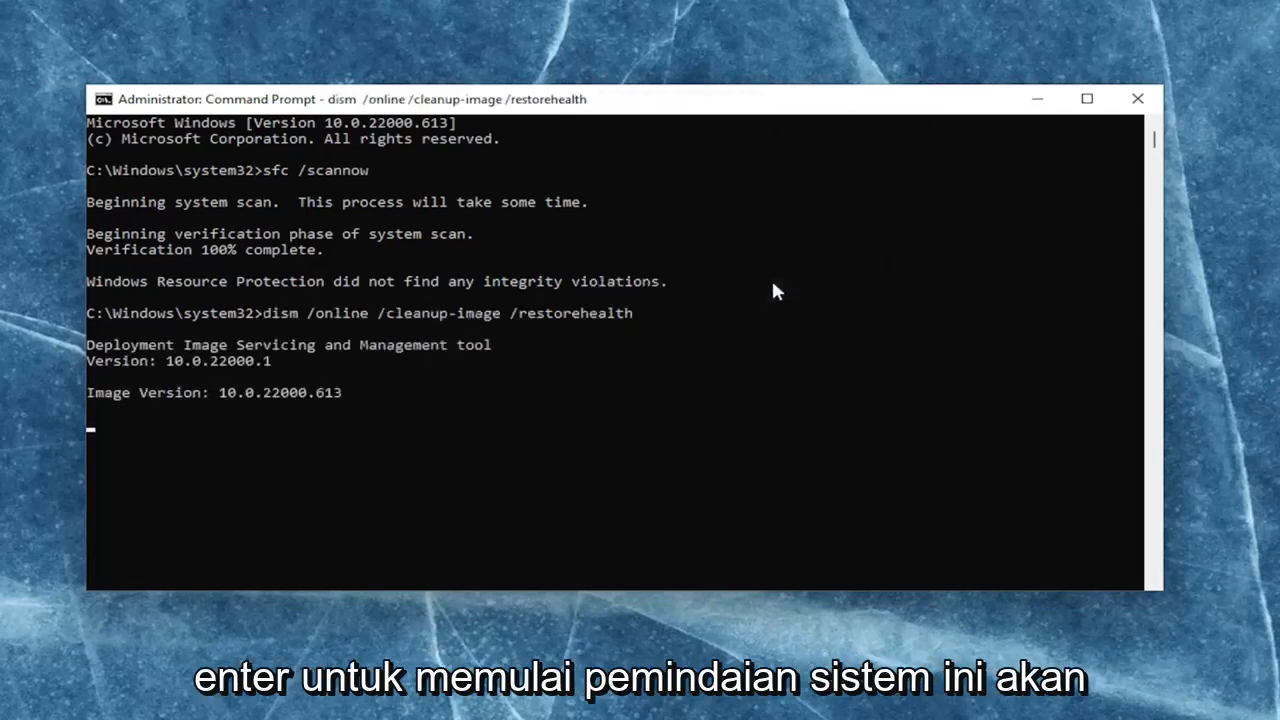
{"action": "mouse_move", "coordinate": [866, 296]}
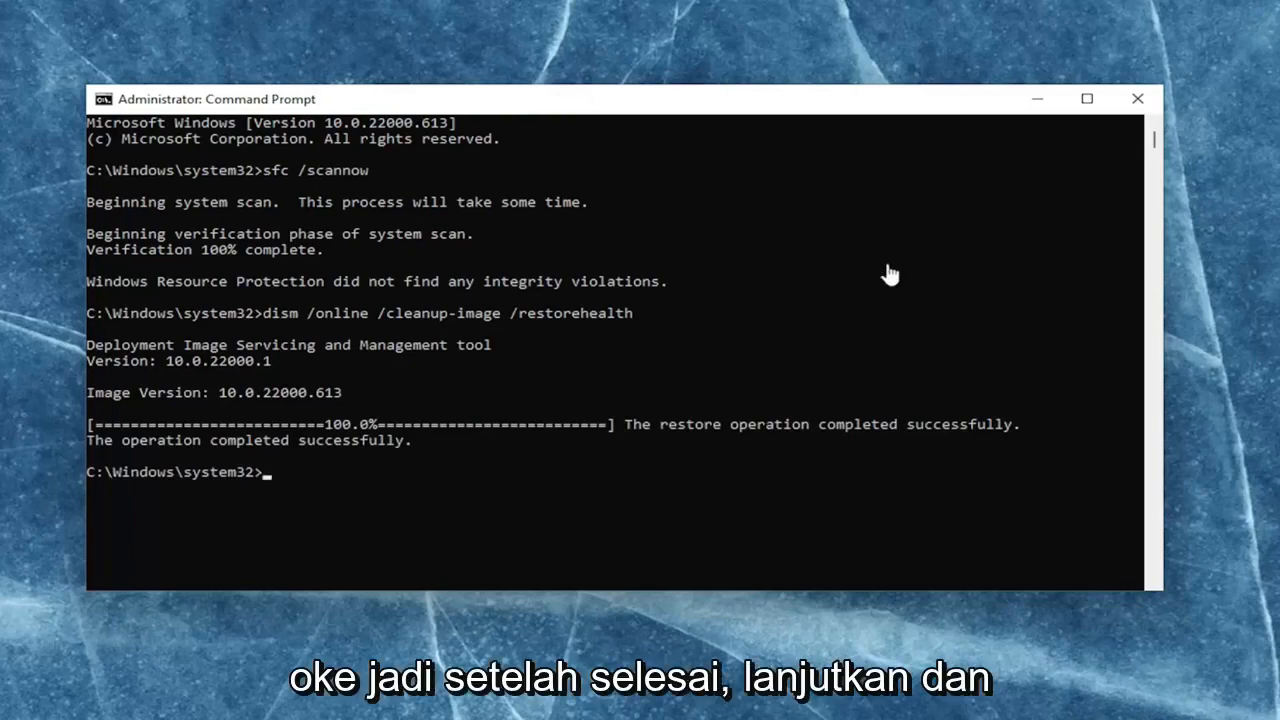
Close the Command Prompt window, returning to the desktop
{"action": "left_click", "coordinate": [1136, 98]}
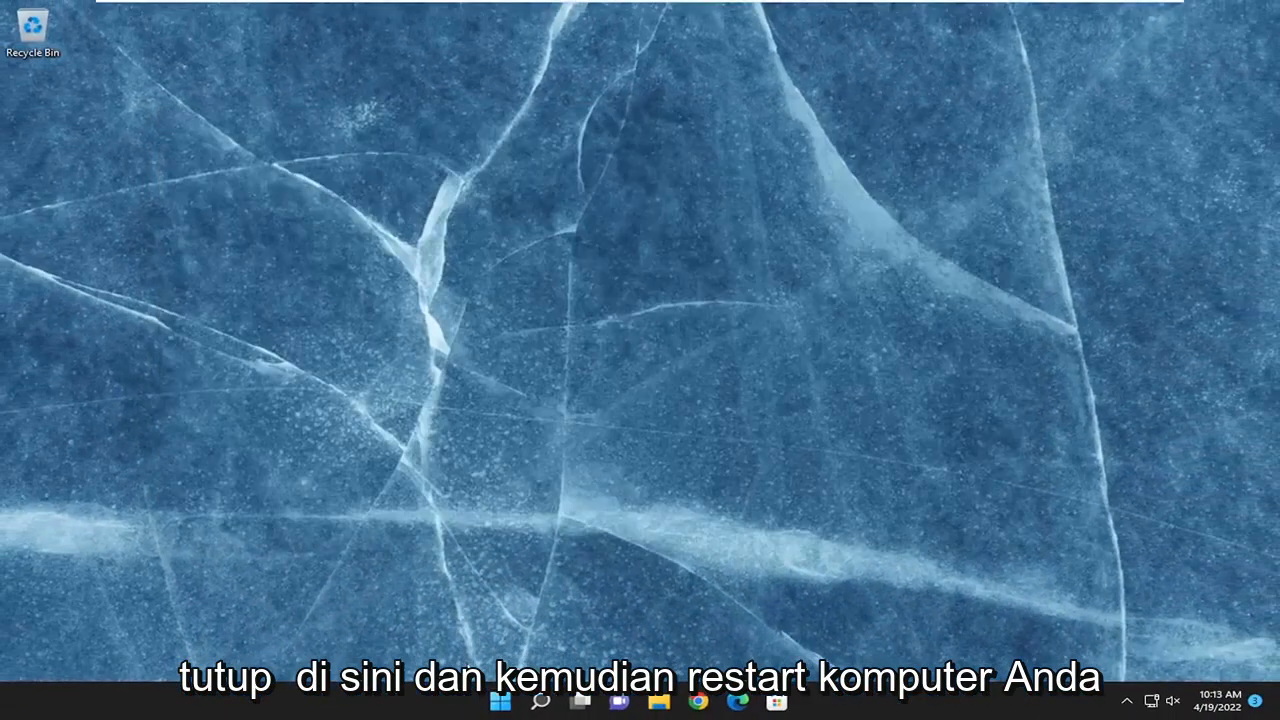